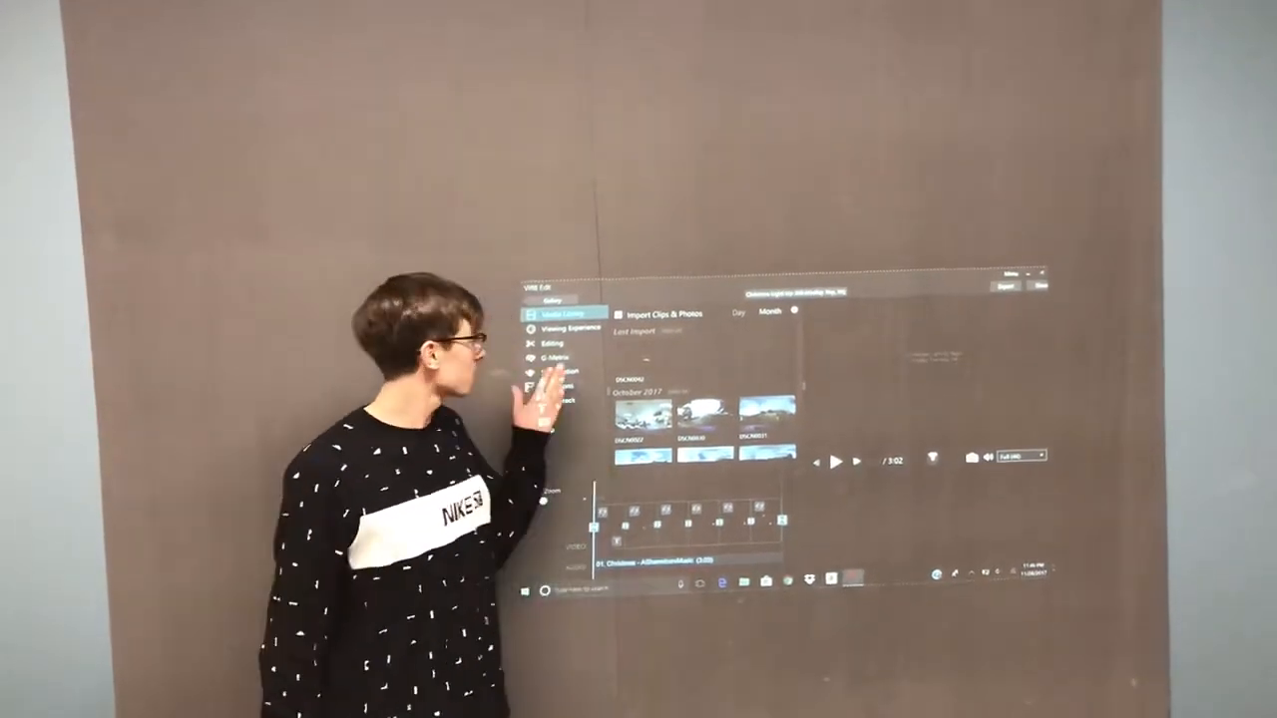
- Show the editing settings for clip 1, with its video and audio options
left_click(566, 342)
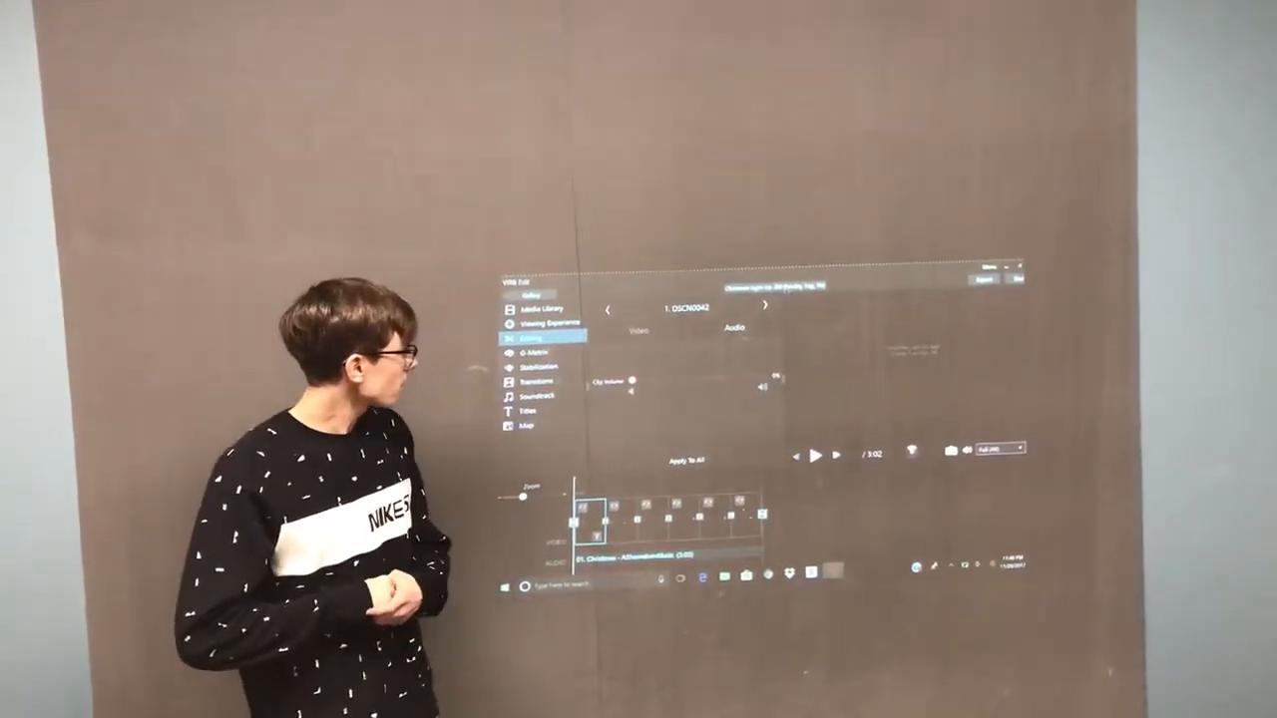
- Review Transition 1's options, then the Christmas music soundtrack settings
left_click(536, 381)
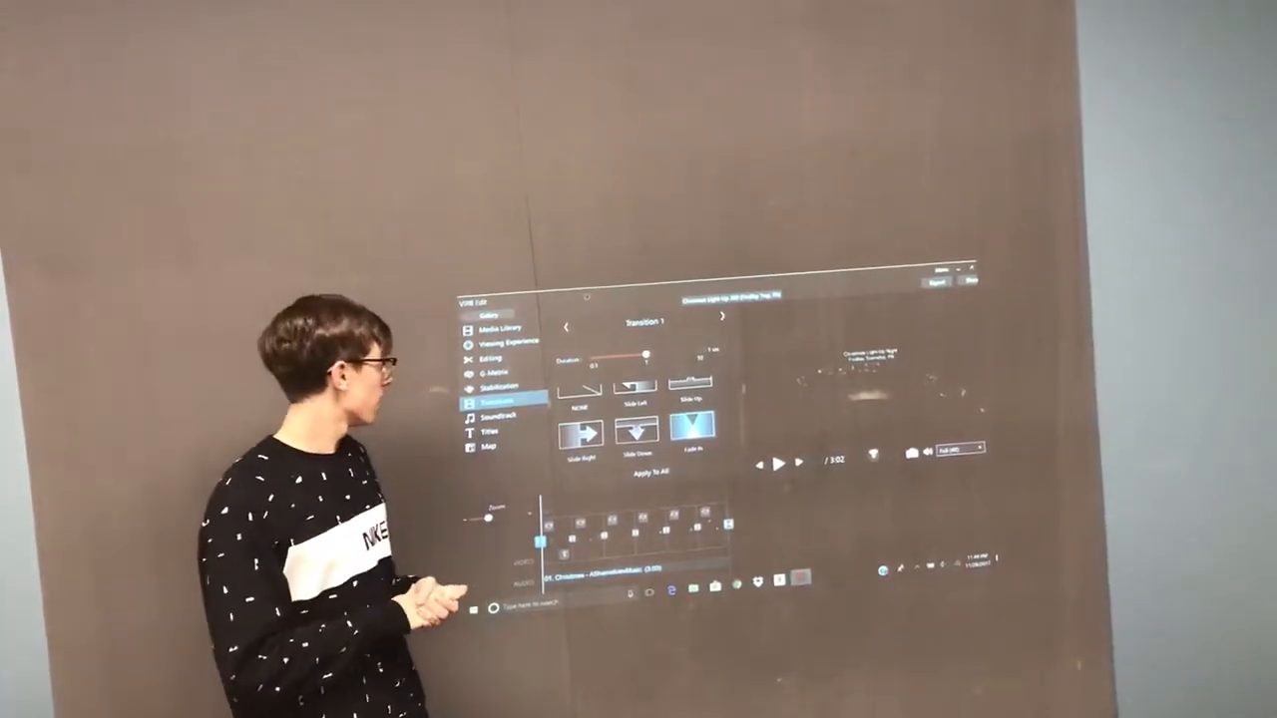
left_click(493, 417)
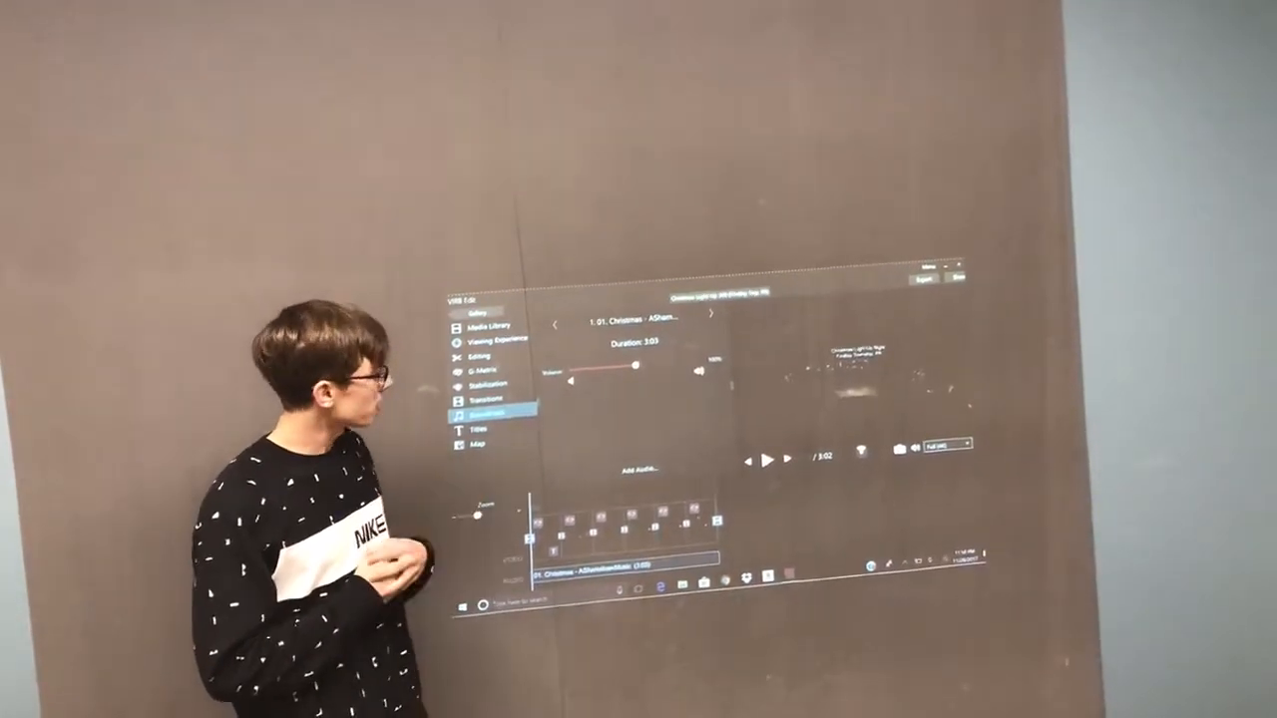